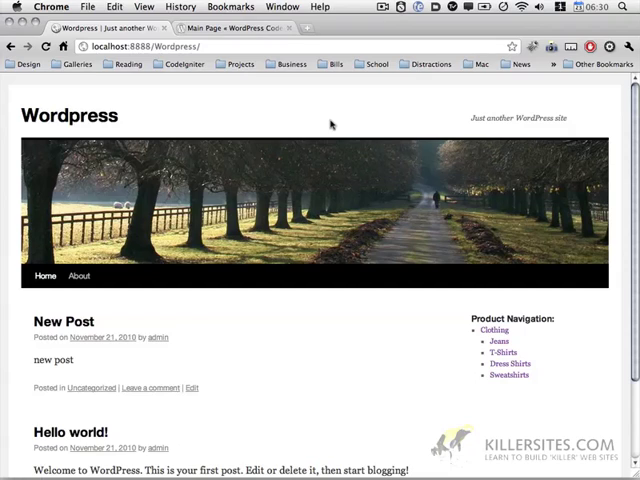
pyautogui.moveTo(300, 116)
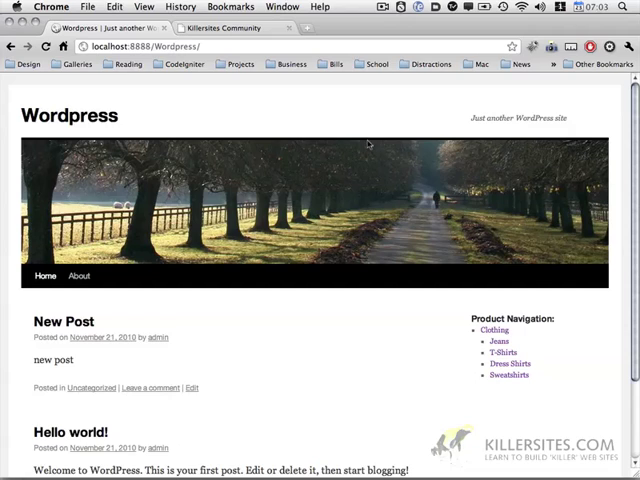
pyautogui.moveTo(432, 128)
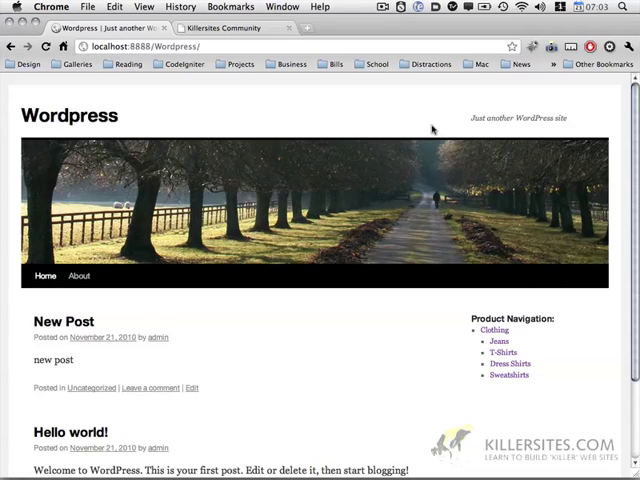
pyautogui.moveTo(410, 152)
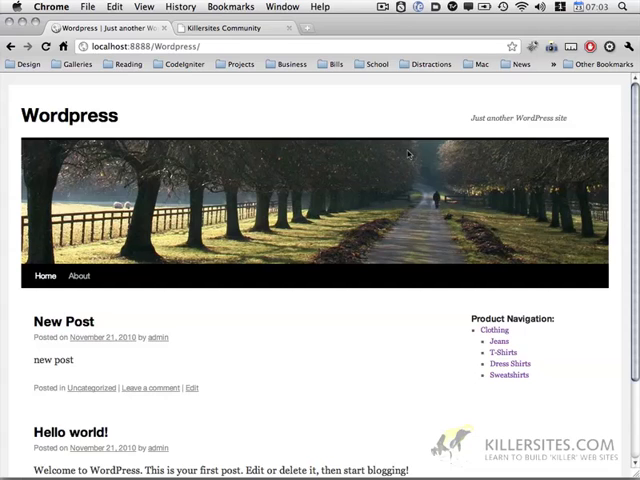
# Browse the Clothing, Jeans and T-Shirts categories from the Product Navigation sidebar.
pyautogui.scroll(-3)
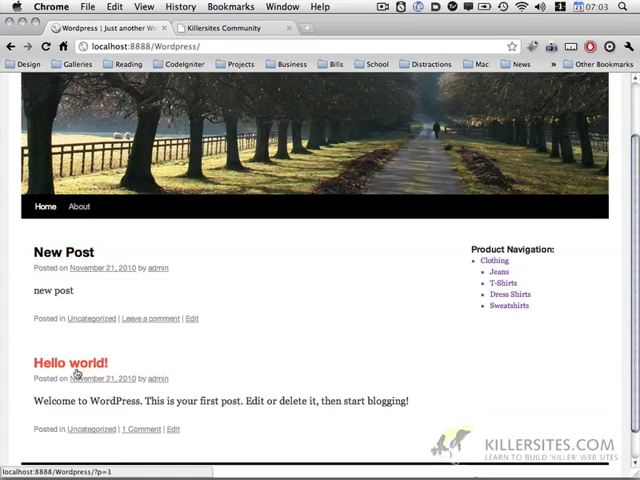
pyautogui.moveTo(510, 306)
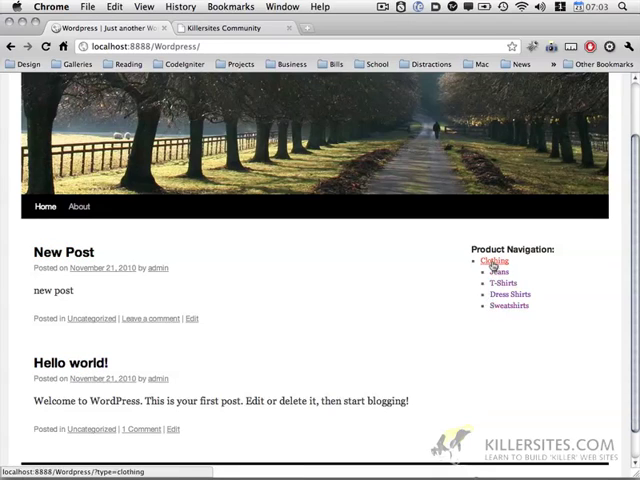
pyautogui.click(492, 260)
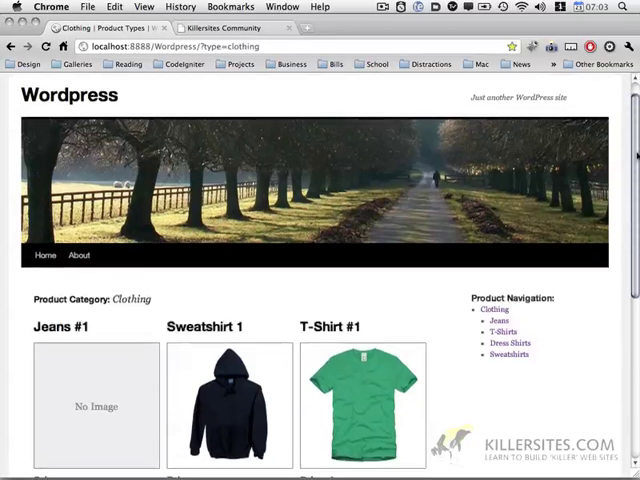
pyautogui.scroll(-3)
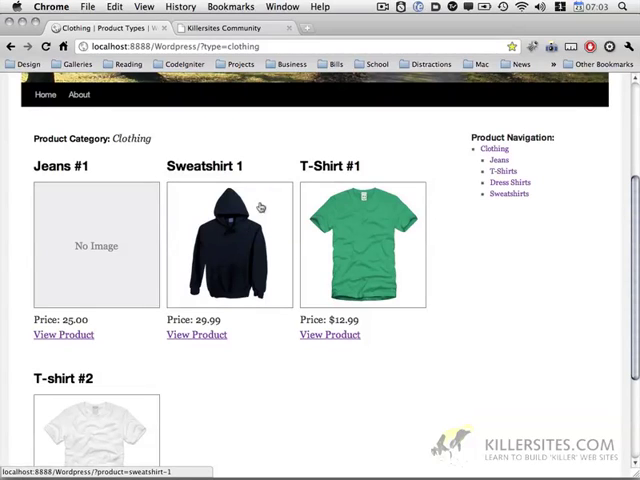
pyautogui.moveTo(220, 344)
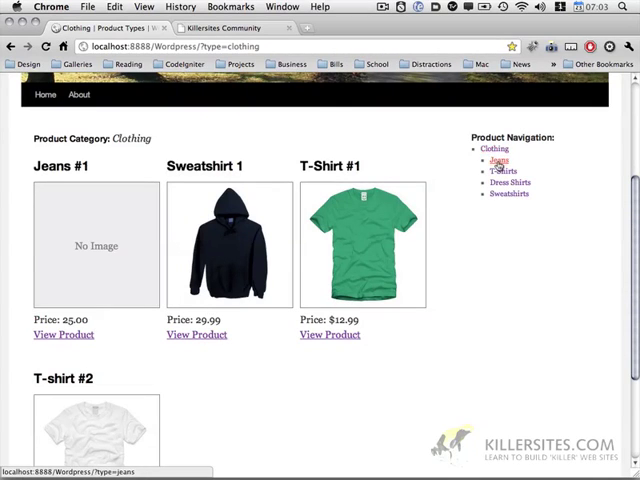
pyautogui.click(498, 160)
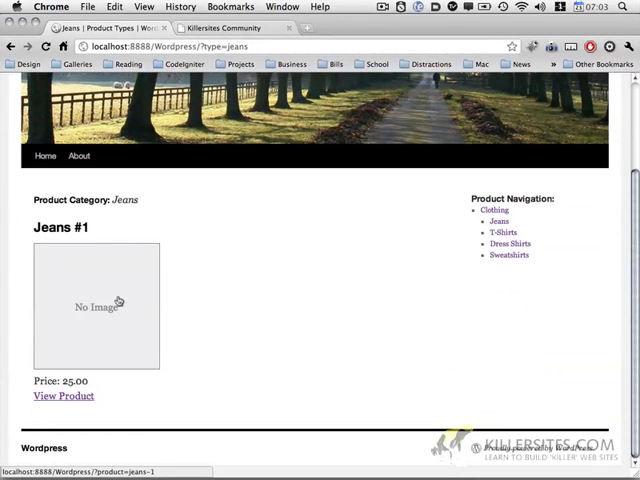
pyautogui.moveTo(500, 232)
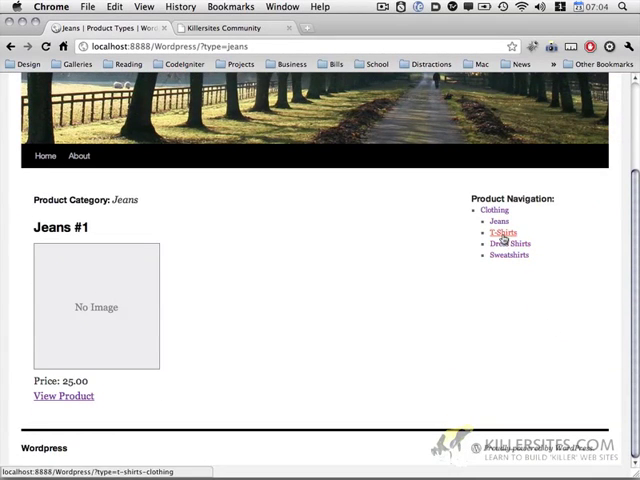
pyautogui.click(504, 232)
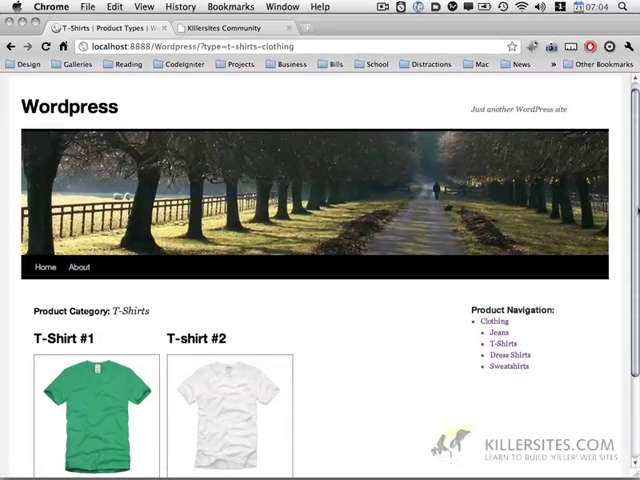
# View the T-Shirt #1 product page with its price and description.
pyautogui.scroll(-3)
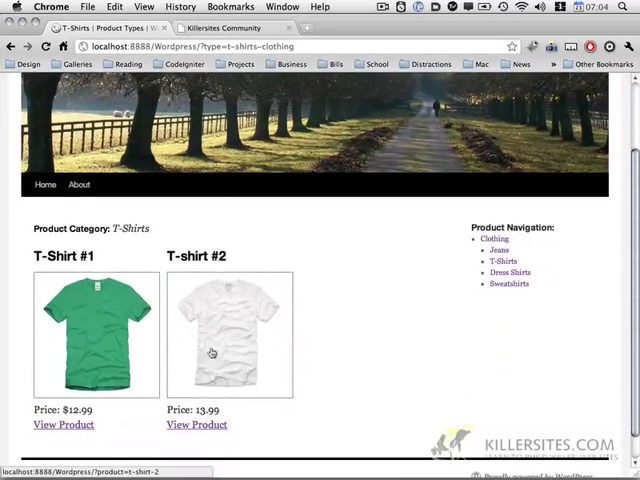
pyautogui.click(64, 424)
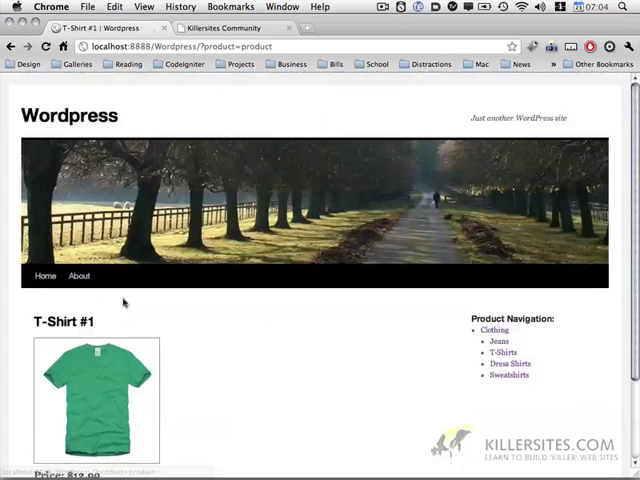
pyautogui.scroll(-3)
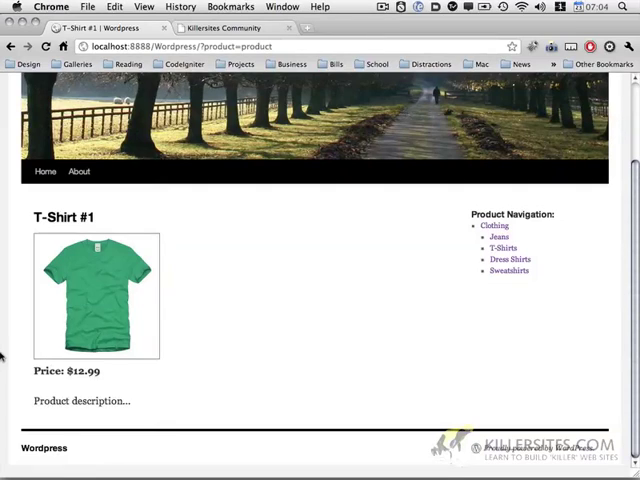
pyautogui.moveTo(148, 280)
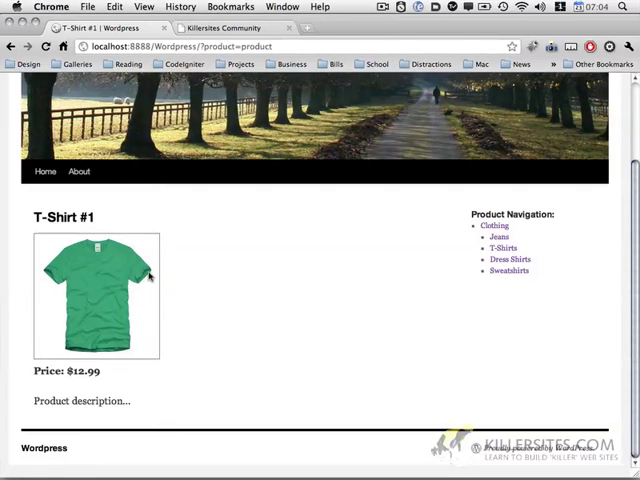
pyautogui.moveTo(142, 262)
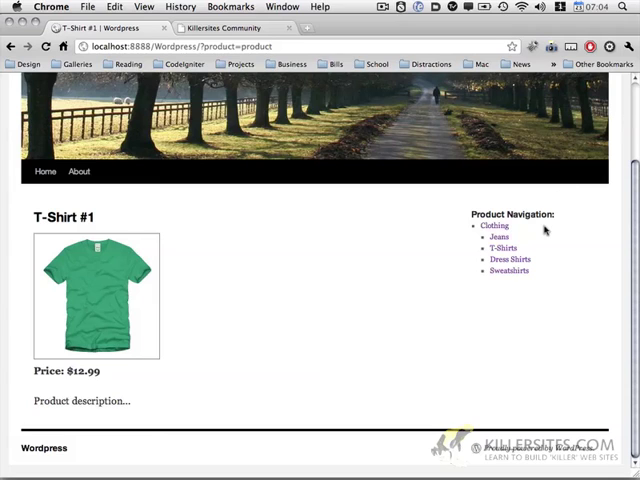
pyautogui.moveTo(428, 196)
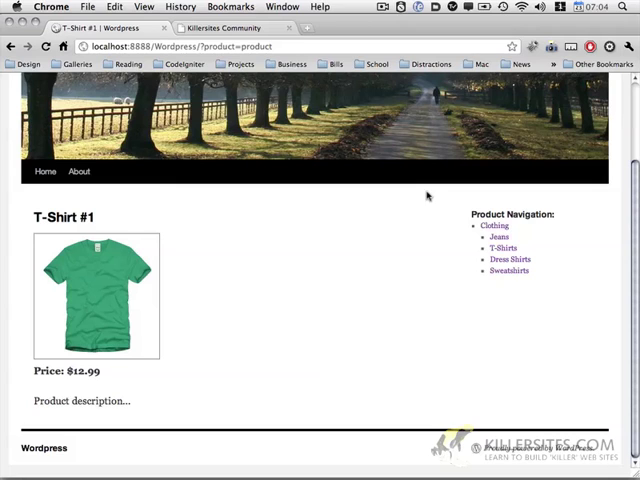
pyautogui.moveTo(428, 196)
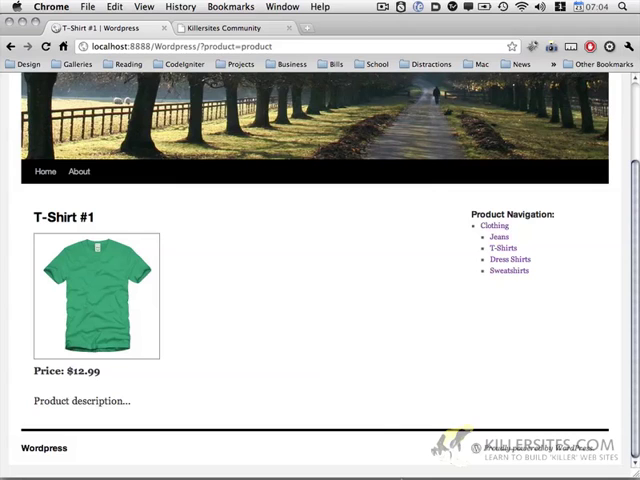
pyautogui.click(396, 456)
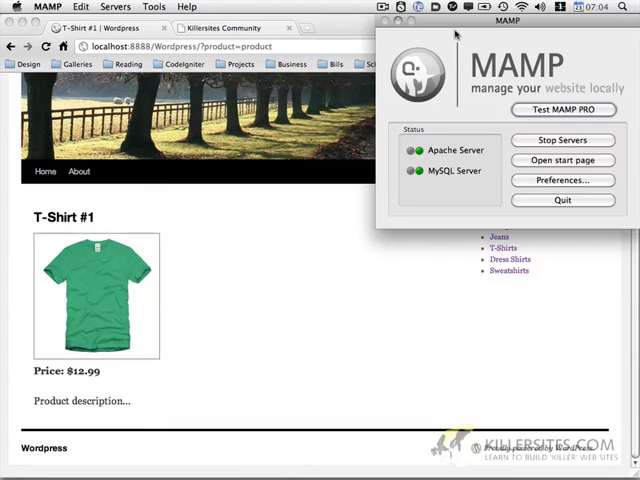
pyautogui.moveTo(332, 144)
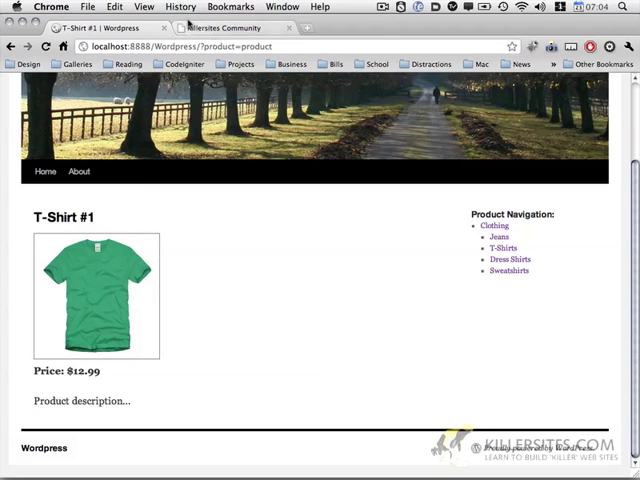
# Look over the fresh WordPress front page showing only the Hello world post.
pyautogui.click(230, 28)
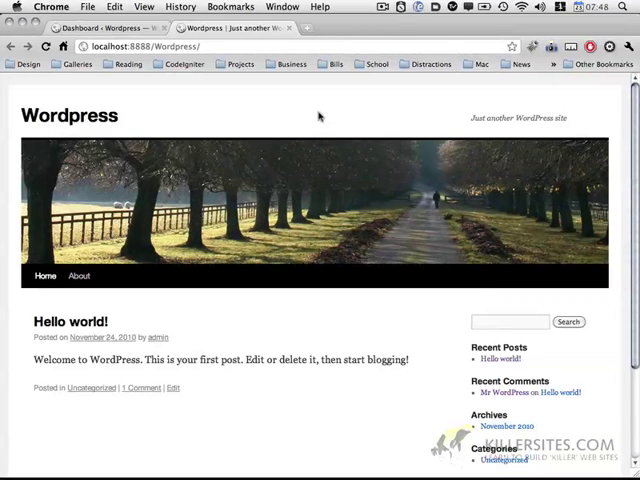
pyautogui.scroll(-3)
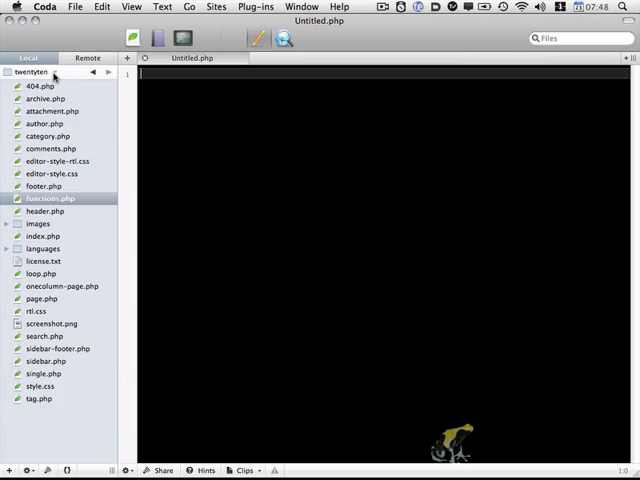
pyautogui.click(40, 72)
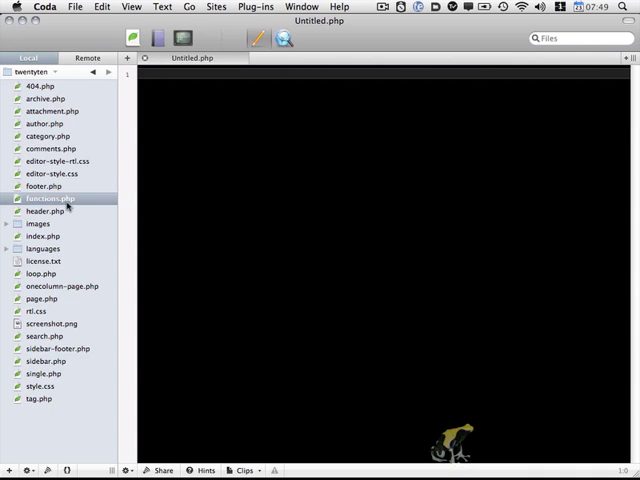
# Bring up the theme's functions.php and move to the end of the file.
pyautogui.doubleClick(50, 196)
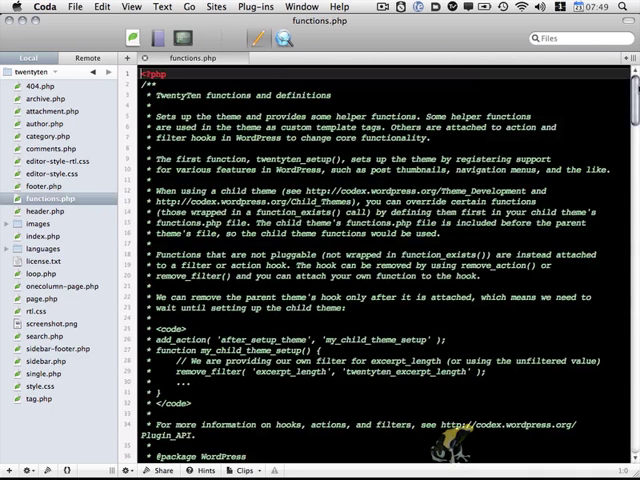
pyautogui.scroll(-3)
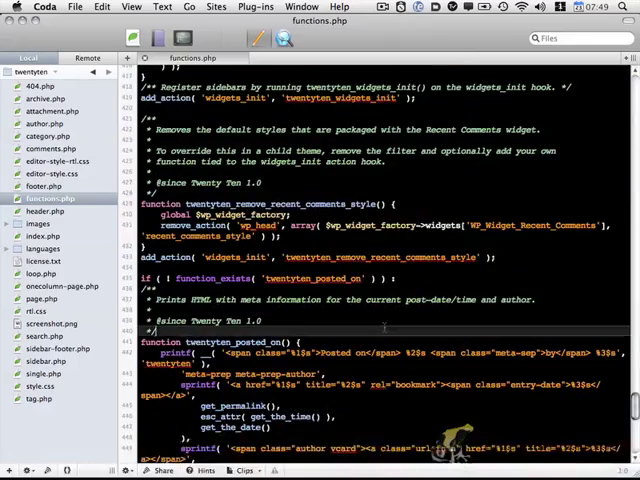
pyautogui.scroll(-3)
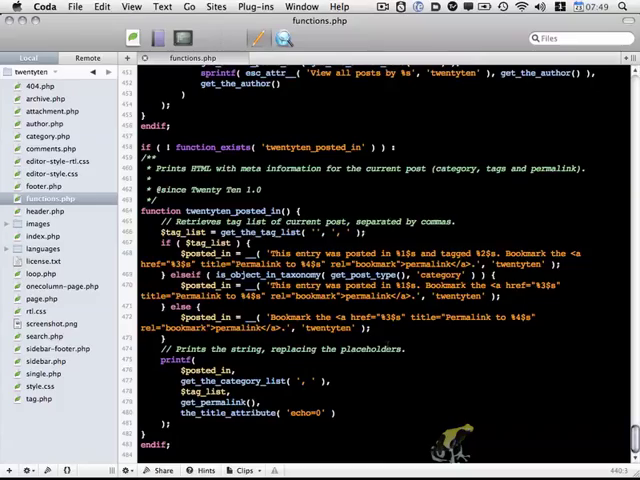
pyautogui.scroll(-3)
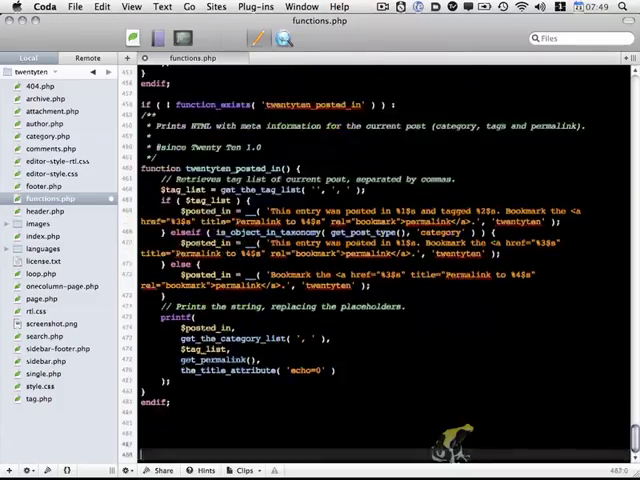
pyautogui.scroll(-3)
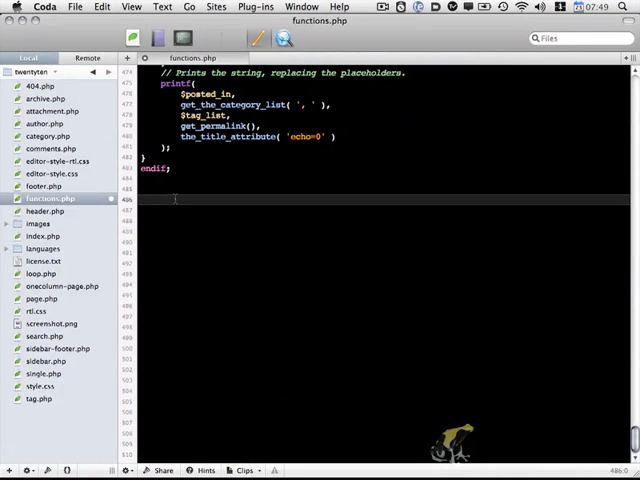
# Add the comment /* create custom posts */ on its own line at the end.
pyautogui.write('/*')
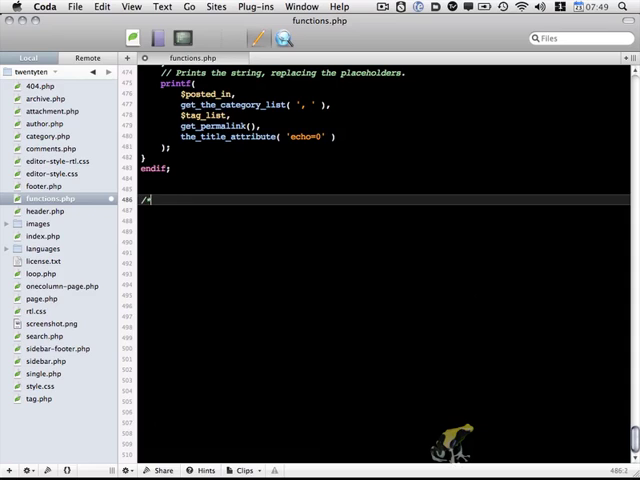
pyautogui.write('d')
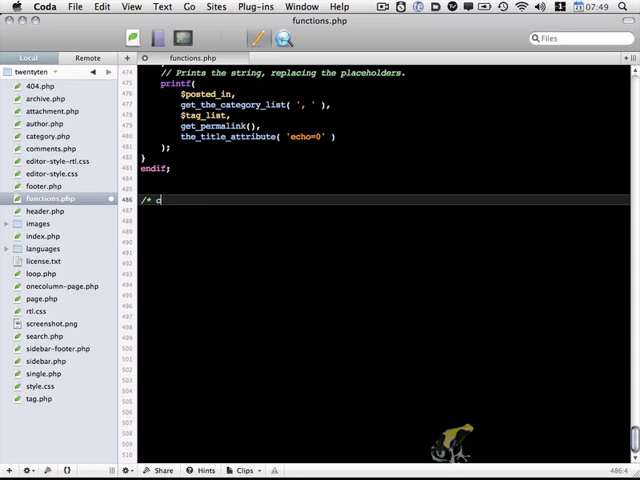
pyautogui.write('create custom post')
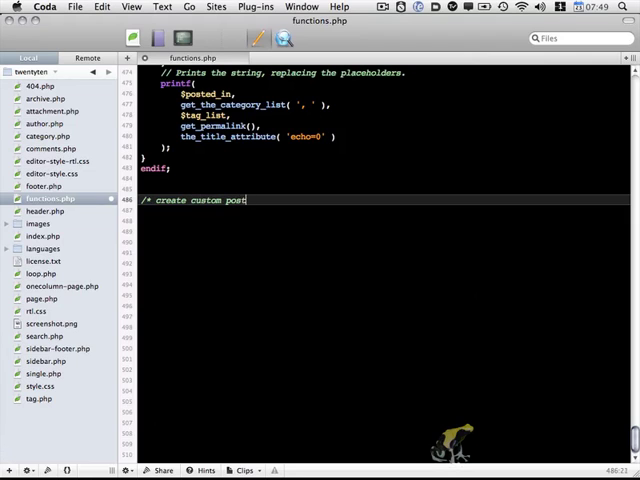
pyautogui.write('s */')
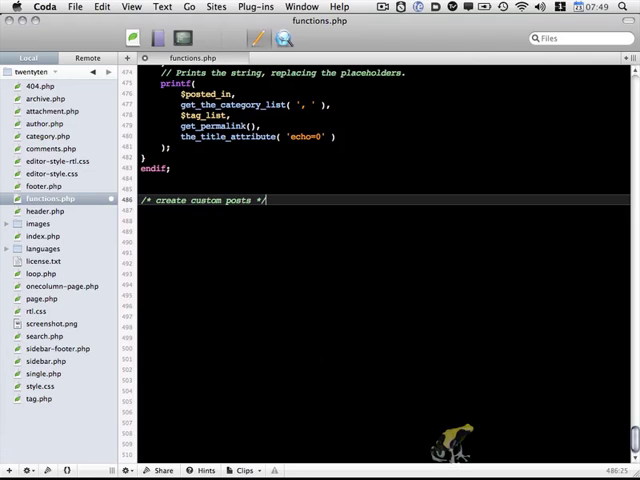
pyautogui.press('return')
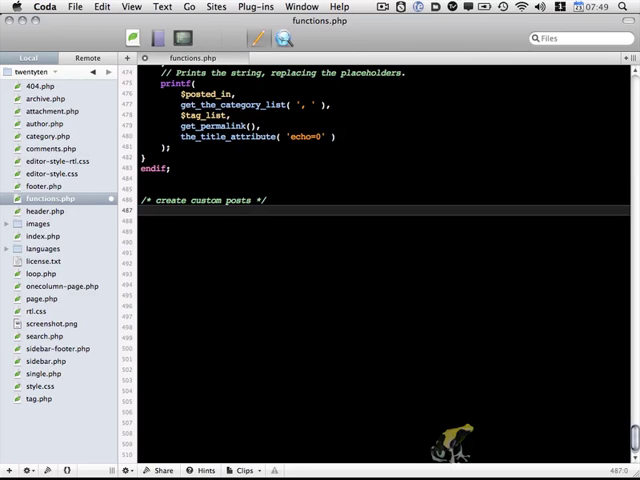
# Hook create_products to init with add_action('init','create_products');.
pyautogui.click(340, 210)
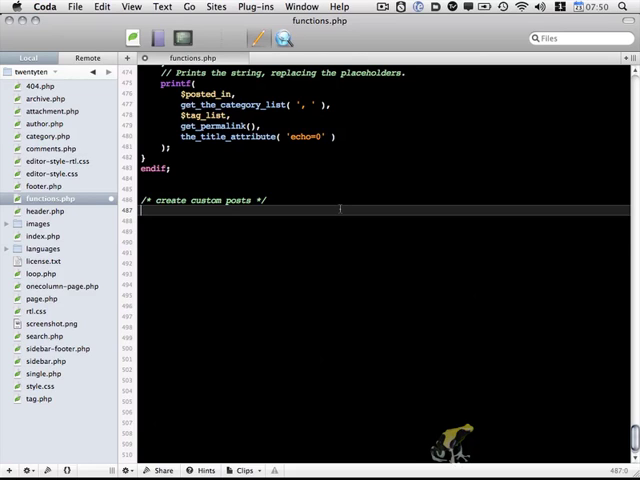
pyautogui.write('a')
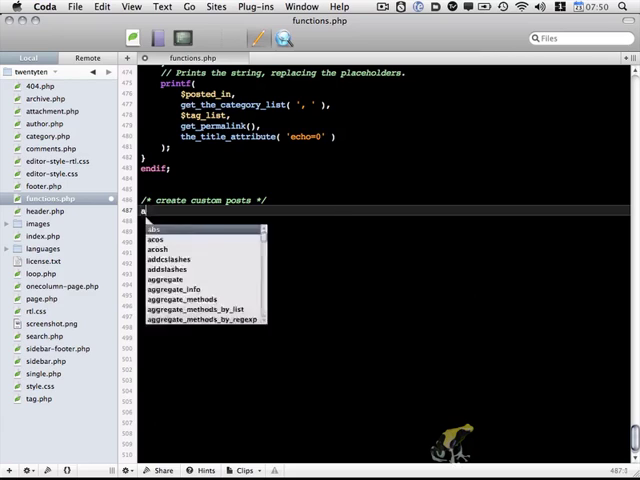
pyautogui.write("dd_action('init',")
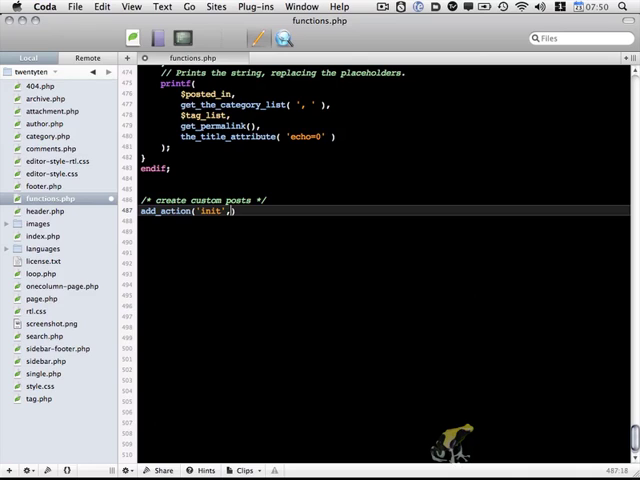
pyautogui.write("''")
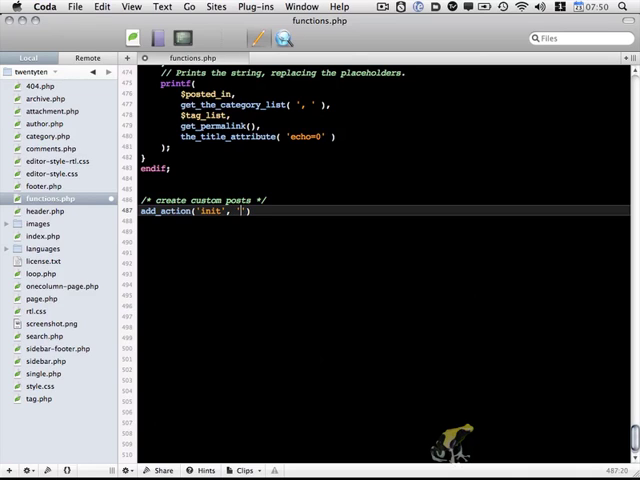
pyautogui.write('create_products')
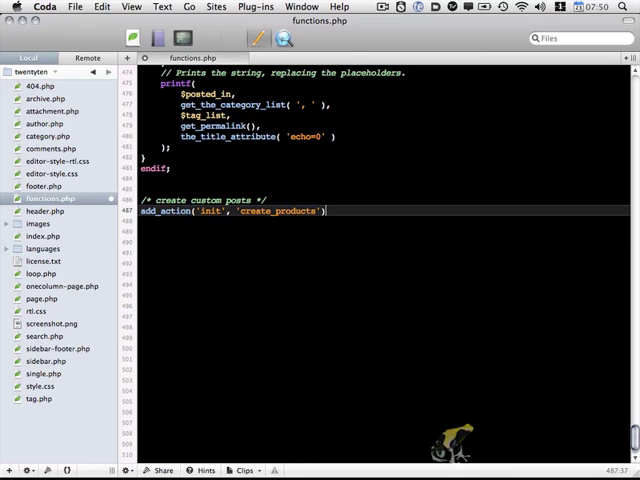
pyautogui.press('Return')
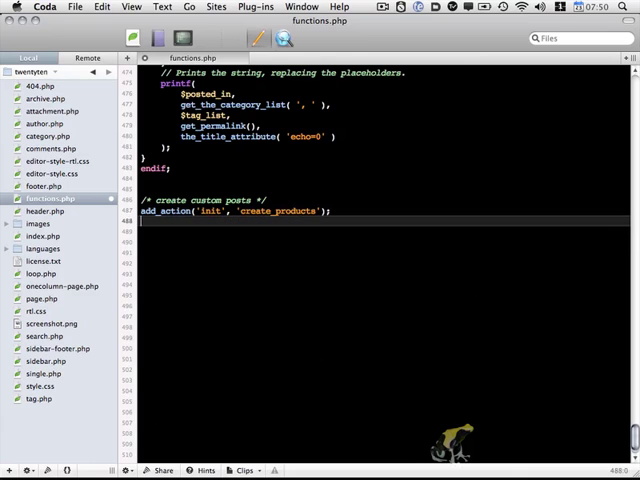
# Begin function create_products() calling register_post_type('product', array(...)).
pyautogui.write('function create')
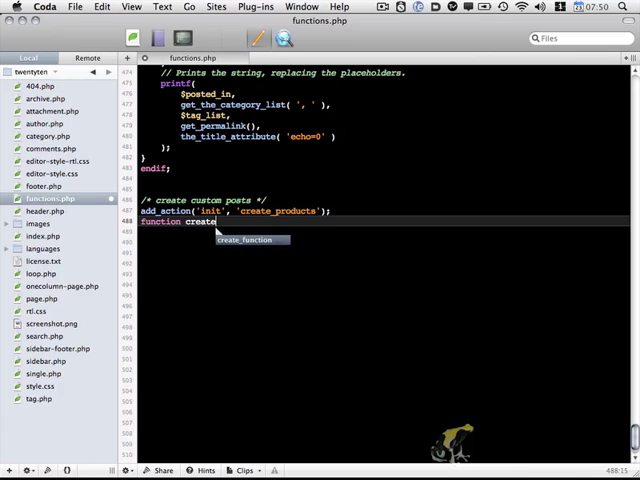
pyautogui.write('_products')
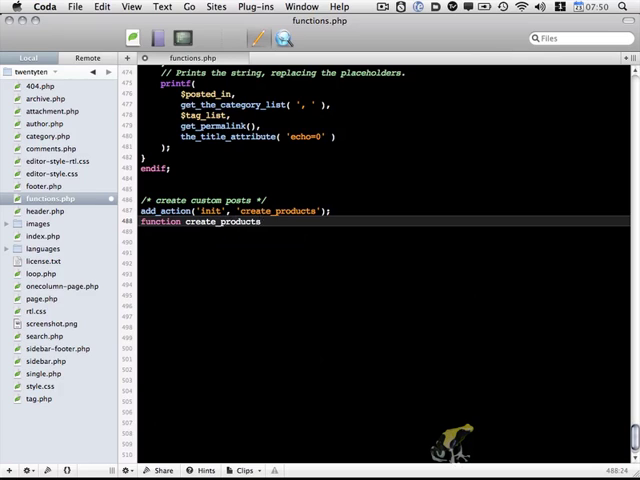
pyautogui.write('()')
pyautogui.click(382, 232)
pyautogui.write('{')
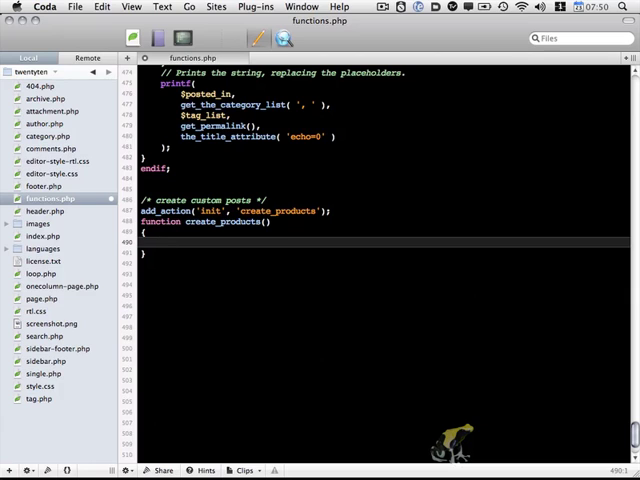
pyautogui.write('register_post')
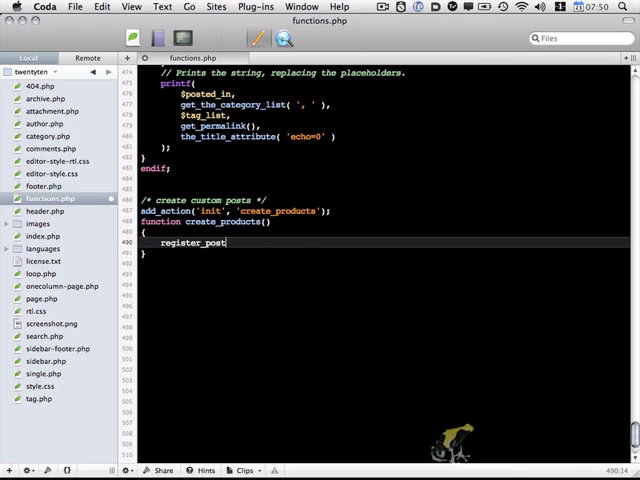
pyautogui.write('_type')
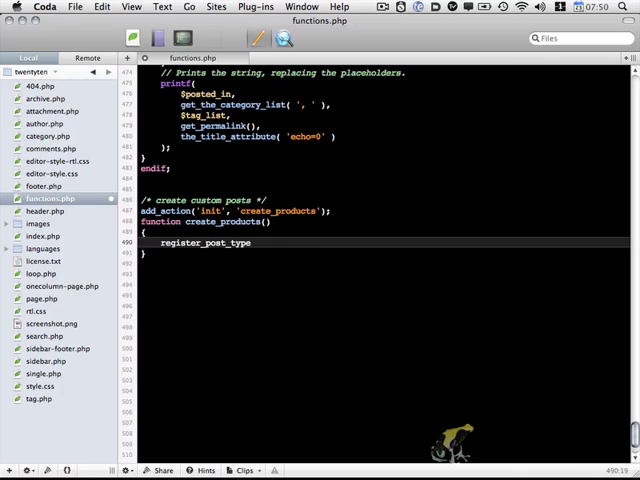
pyautogui.write('(')
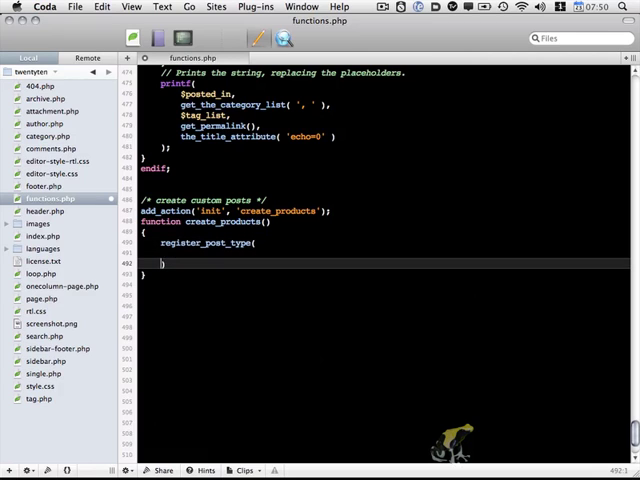
pyautogui.write('l')
pyautogui.click(388, 252)
pyautogui.write("'")
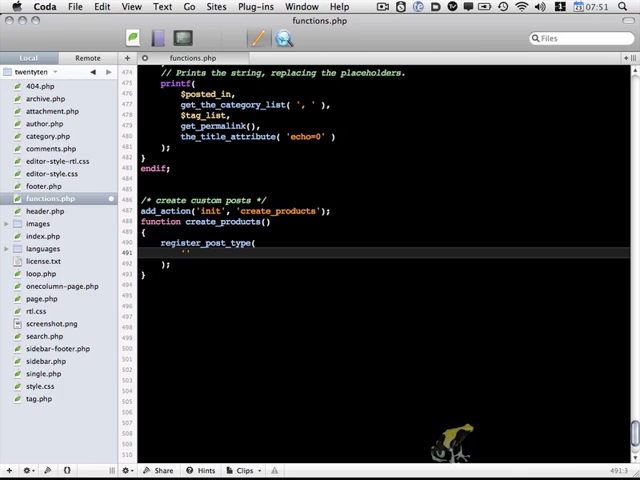
pyautogui.write('product')
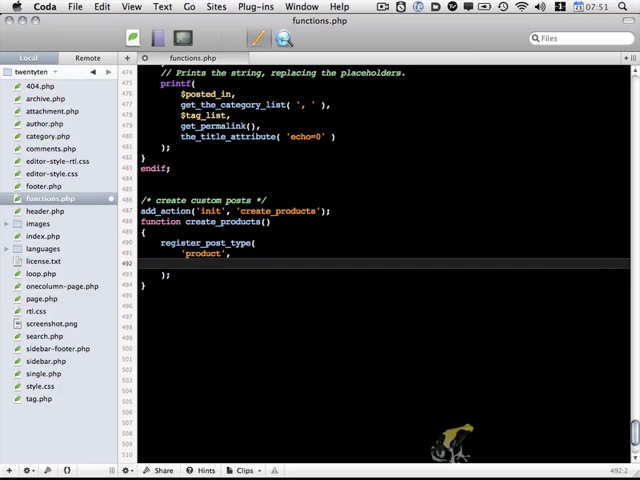
pyautogui.write('array(')
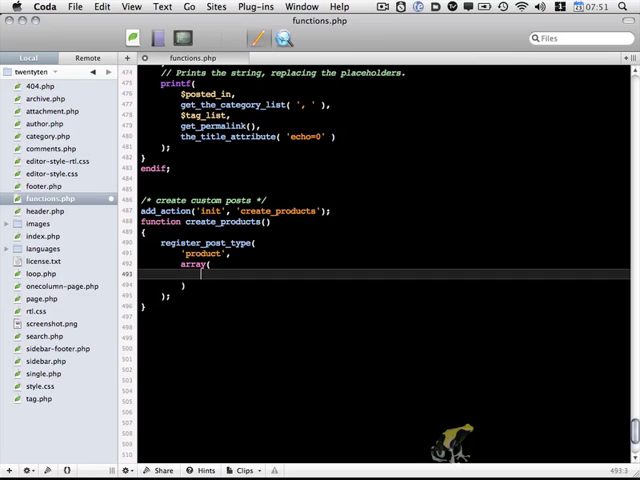
# Pass 'labels' => $labels, 'public' => true, 'show_ui' => true and start 'capability_type'.
pyautogui.write("'labels'")
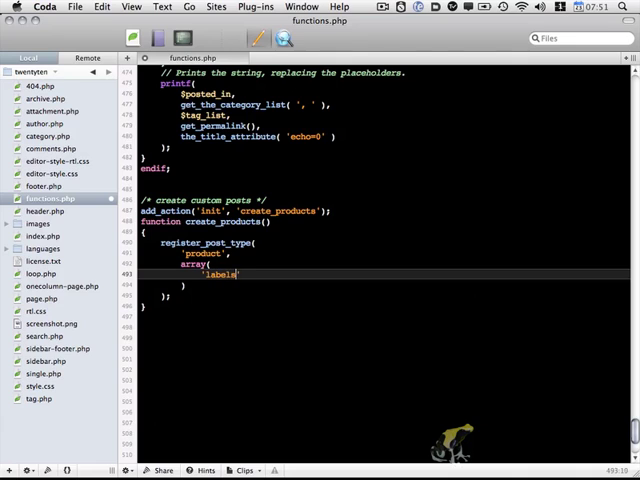
pyautogui.write('=> $l')
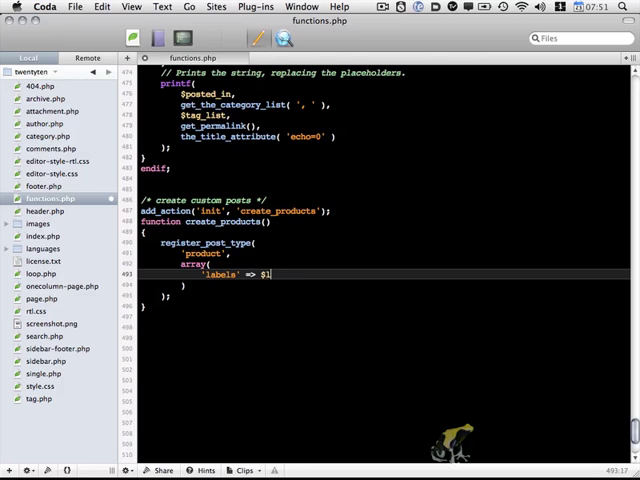
pyautogui.write('abels,')
pyautogui.write("'public' =>")
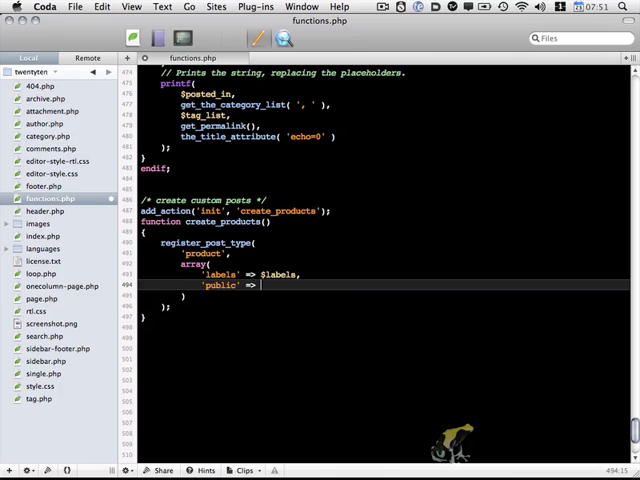
pyautogui.write('true,')
pyautogui.write("'show_ui")
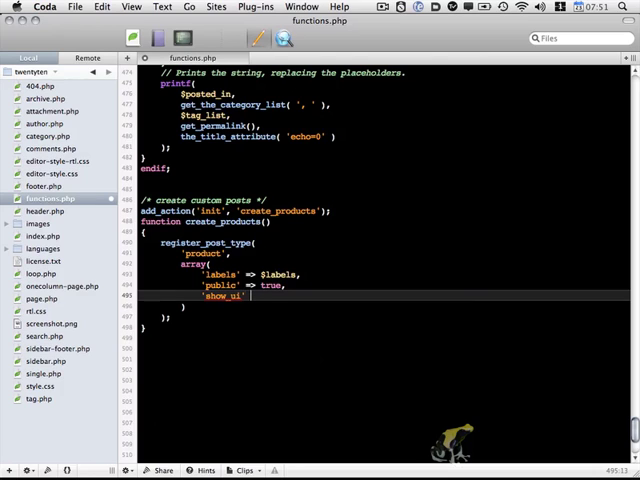
pyautogui.write('=>')
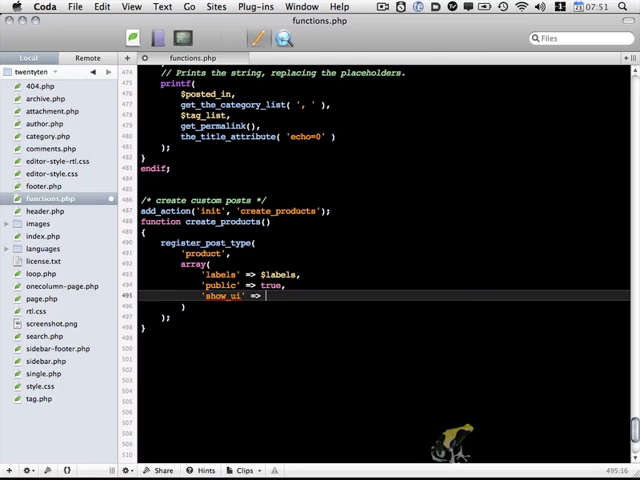
pyautogui.write('true,')
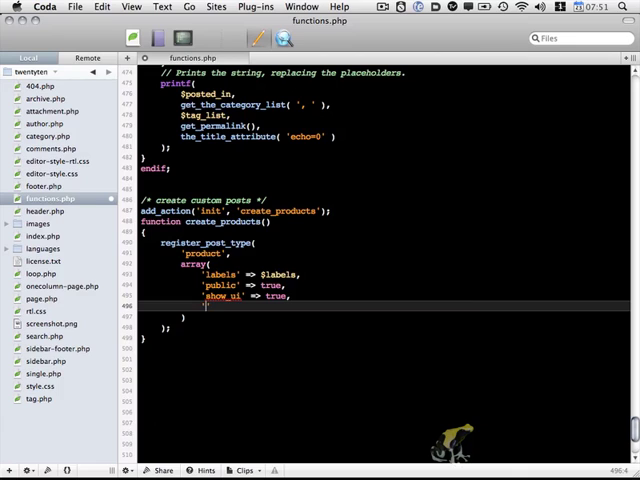
pyautogui.write("'capa'")
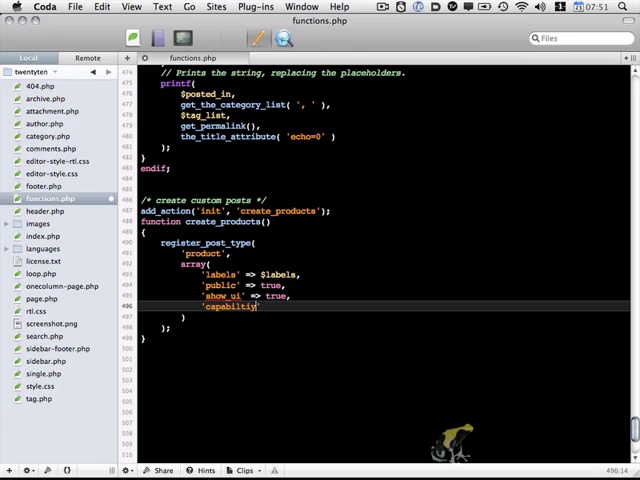
# Set 'capability_type' => 'post' and 'hierarchical' => false in the arguments.
pyautogui.press('Backspace')
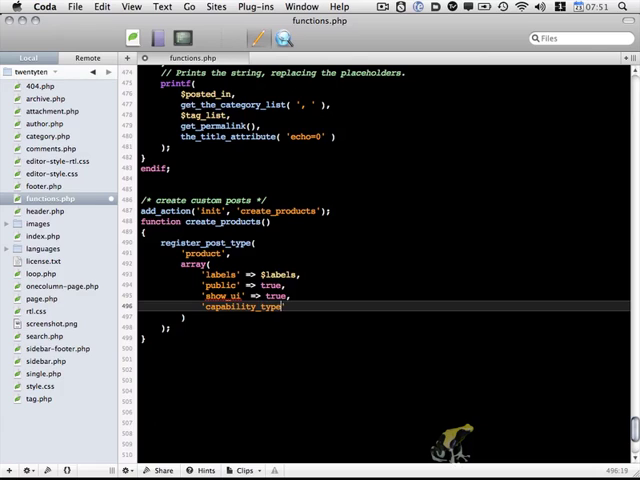
pyautogui.write('=>')
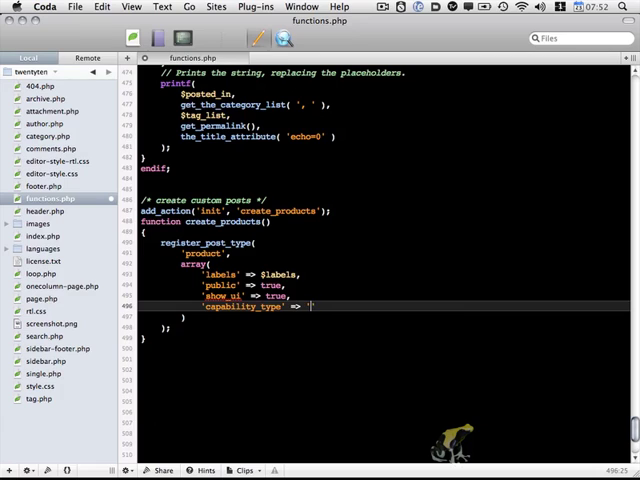
pyautogui.write("'post'")
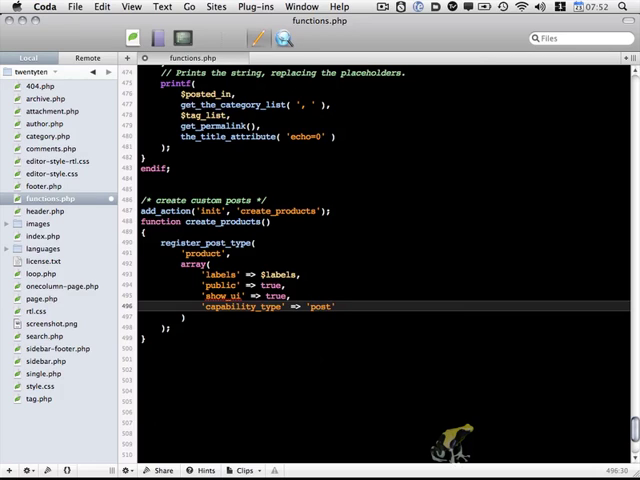
pyautogui.write(',')
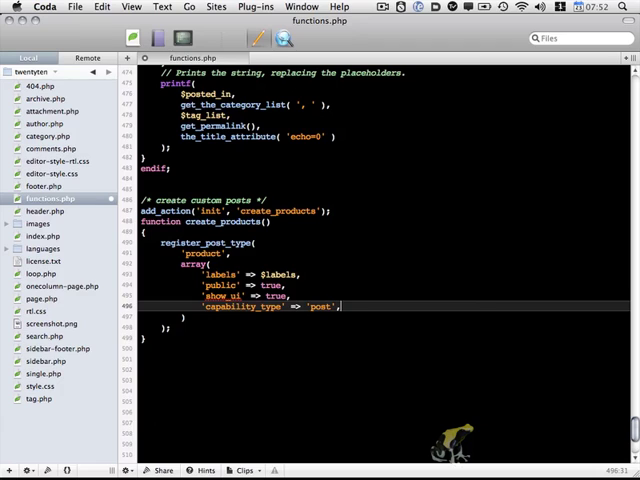
pyautogui.press('Return')
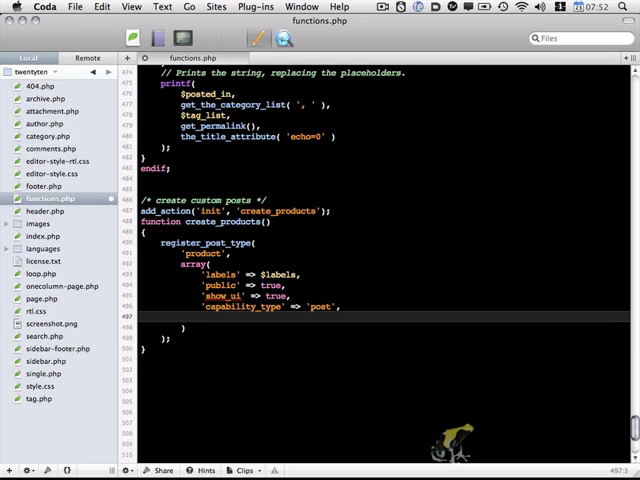
pyautogui.write("'hierarchical")
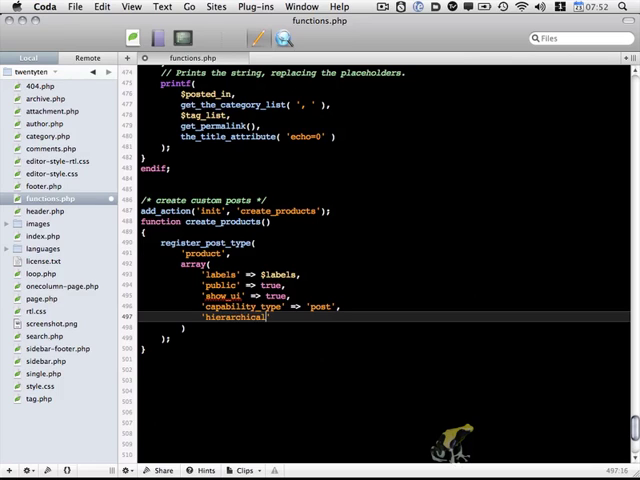
pyautogui.write('=')
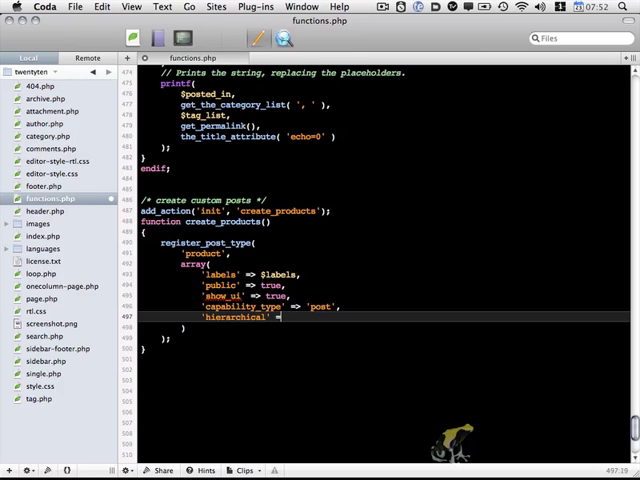
pyautogui.write('=> false,')
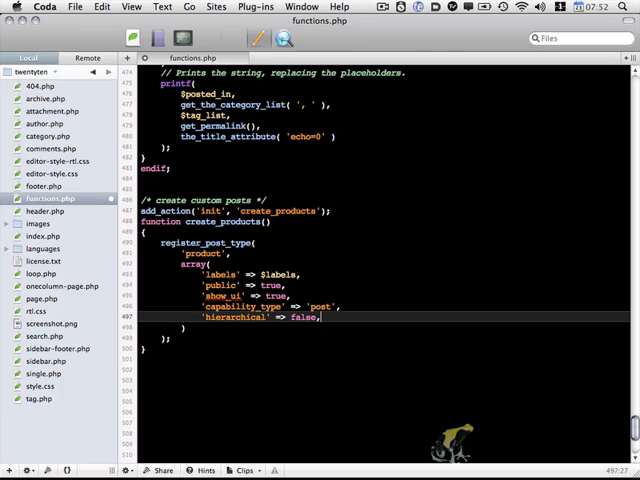
pyautogui.press('Return')
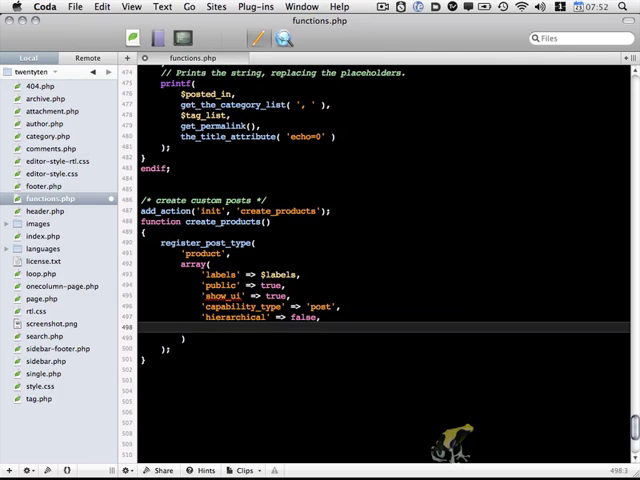
# Add 'rewrite' => array('slug' => 'products') to give the post type its URL slug.
pyautogui.write("'req")
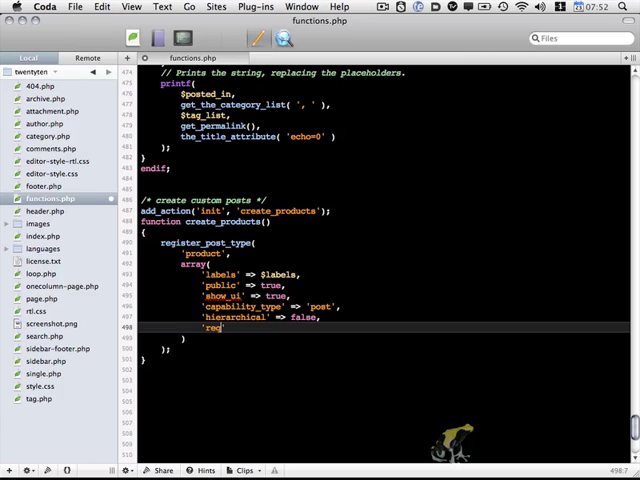
pyautogui.write("rewrite' => a")
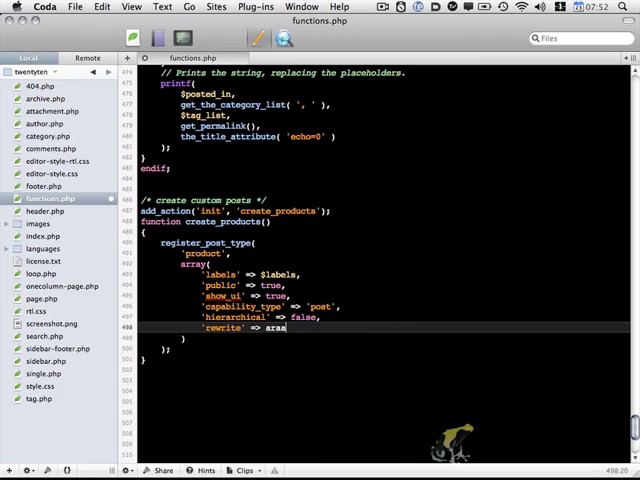
pyautogui.write('rray()')
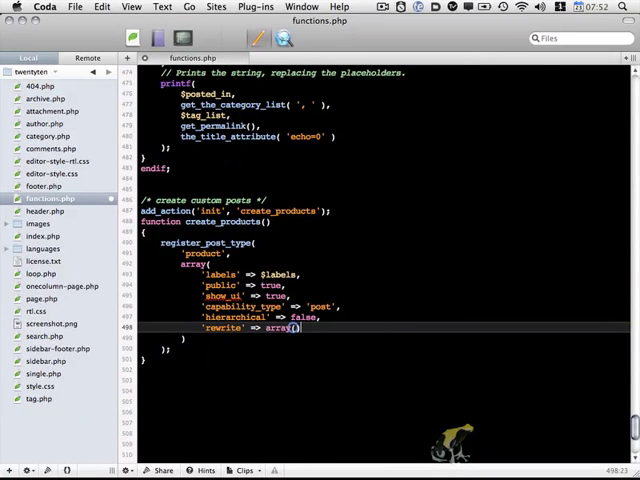
pyautogui.write("''")
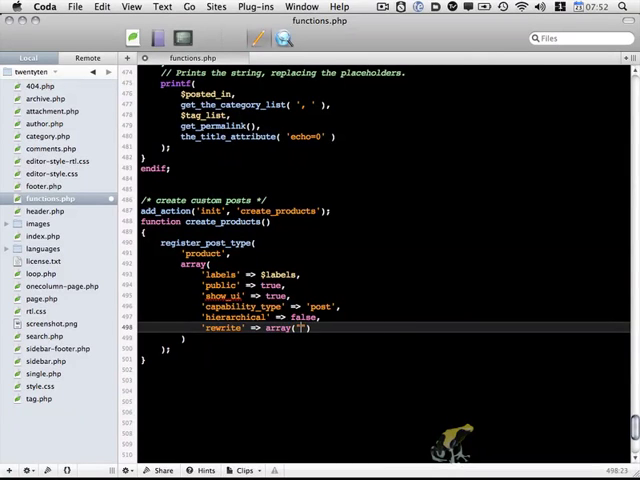
pyautogui.write('slug')
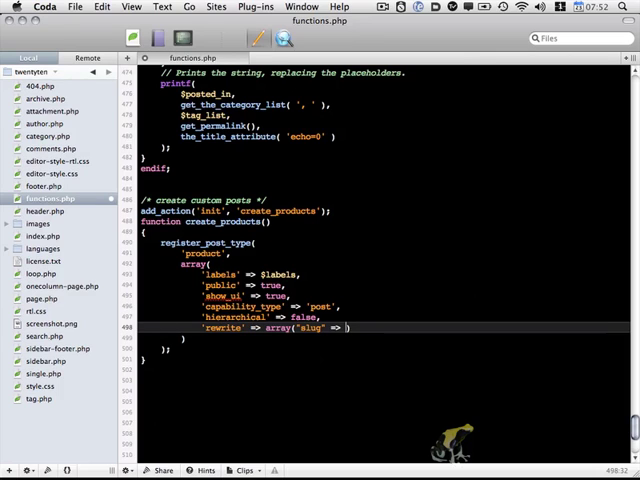
pyautogui.write("products'")
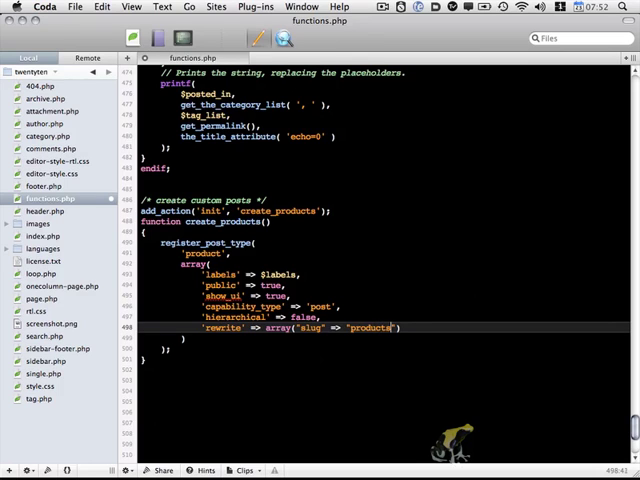
pyautogui.write(';')
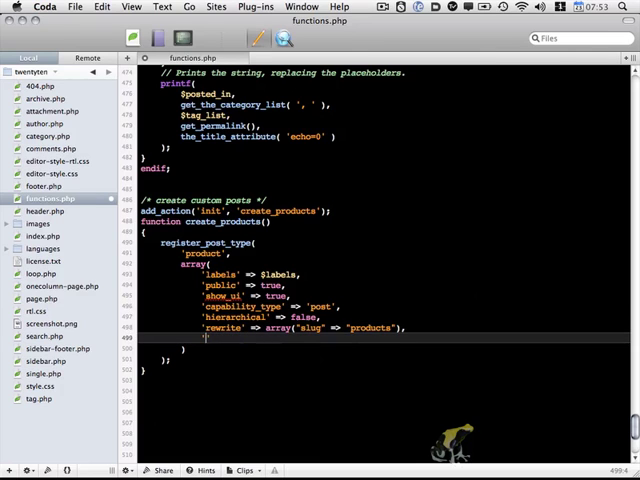
# Add 'supports' => array('title', 'editor', 'thumbnail') to the post type arguments.
pyautogui.write("'supports'")
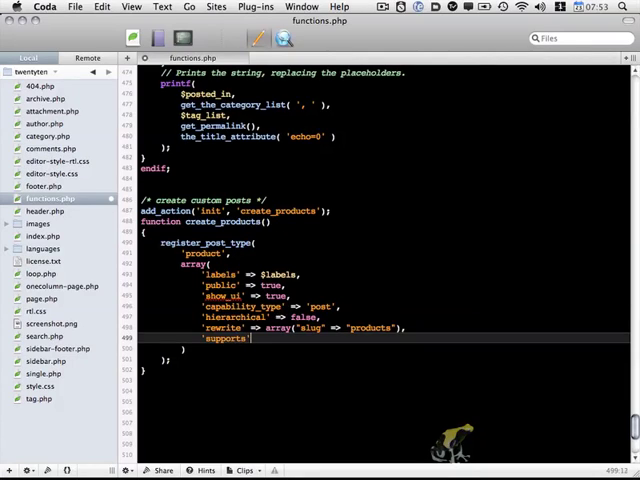
pyautogui.write('=>')
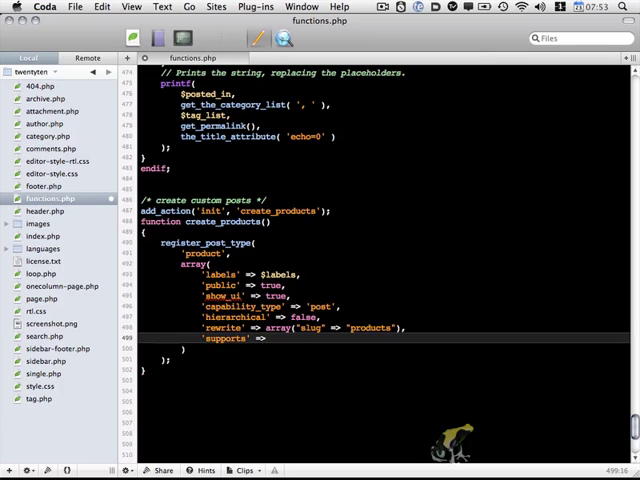
pyautogui.write('array(')
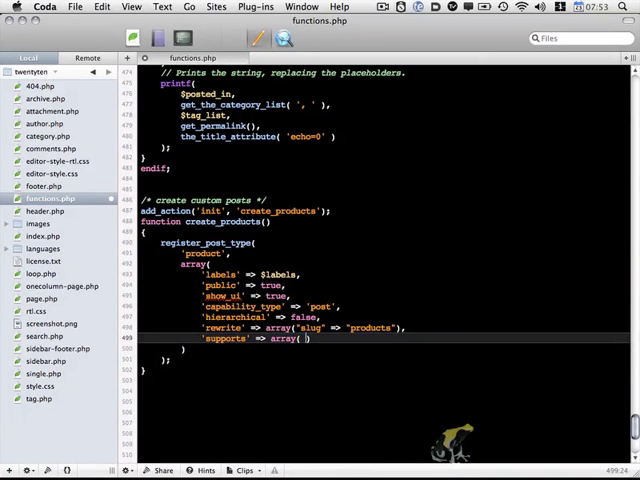
pyautogui.write("'")
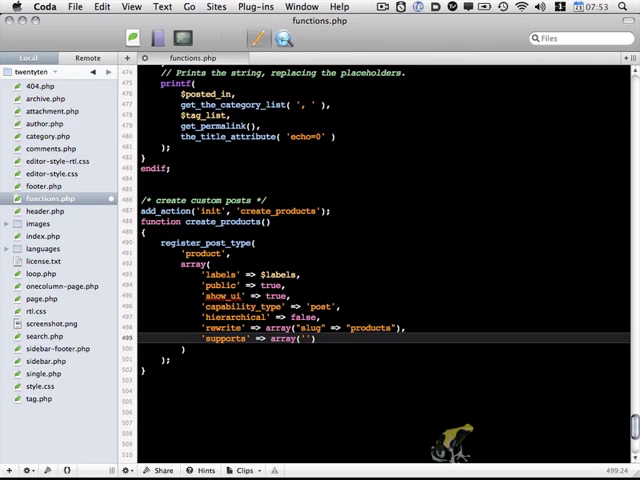
pyautogui.write('titl')
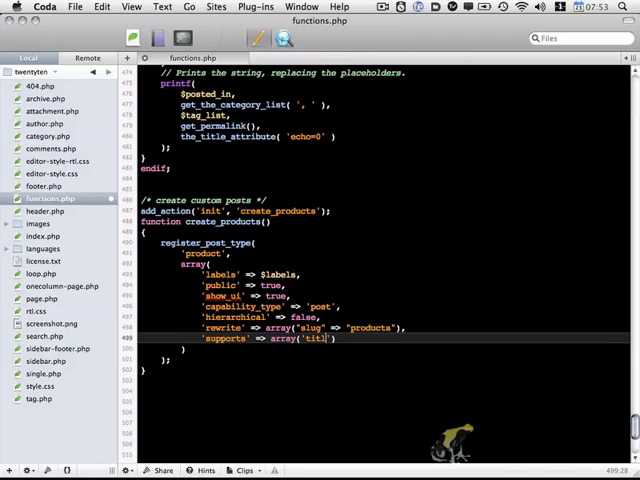
pyautogui.press('Return')
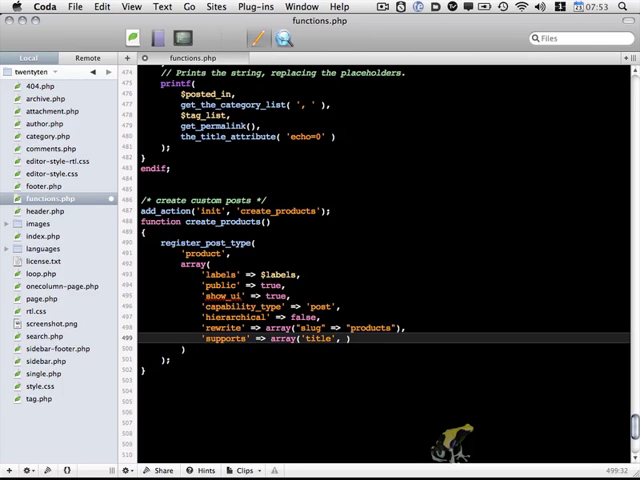
pyautogui.write("'editor'")
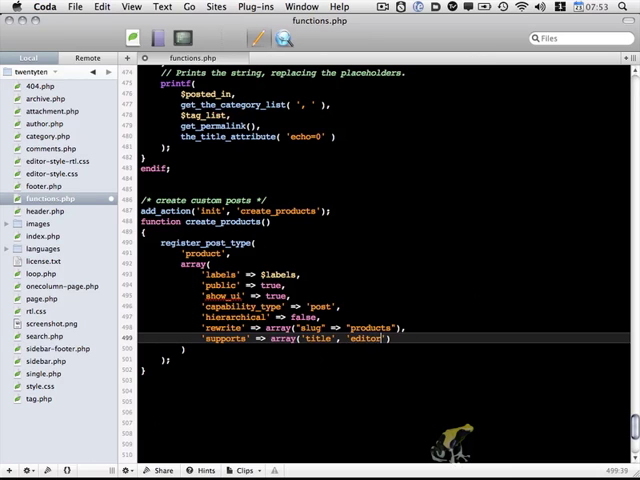
pyautogui.write(", 'thumbnail")
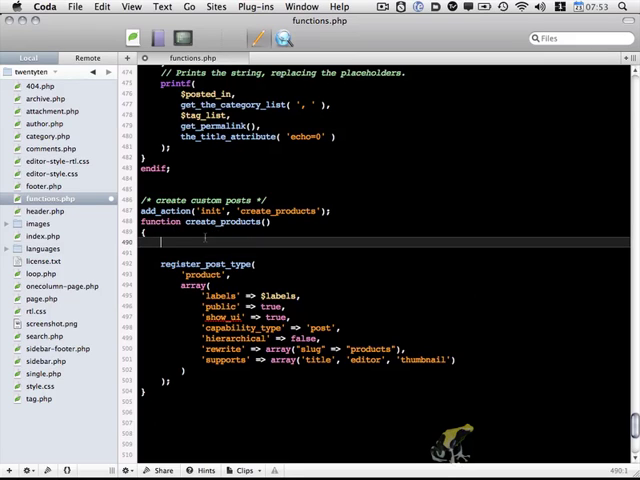
pyautogui.moveTo(304, 168)
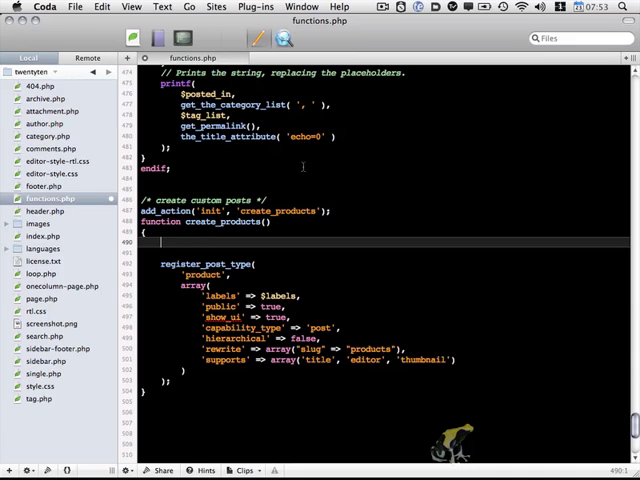
pyautogui.moveTo(312, 156)
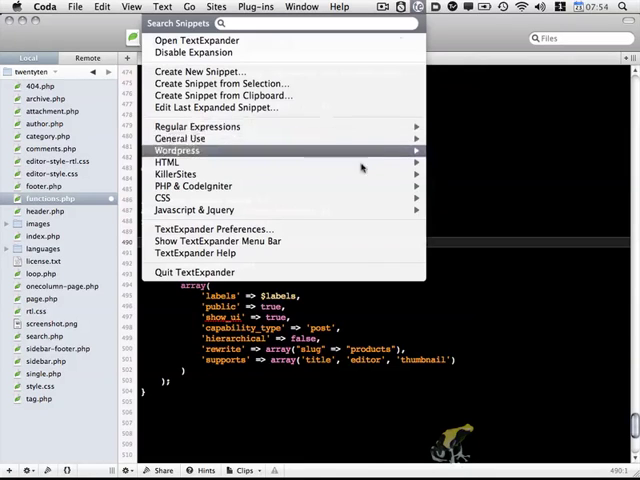
pyautogui.moveTo(178, 150)
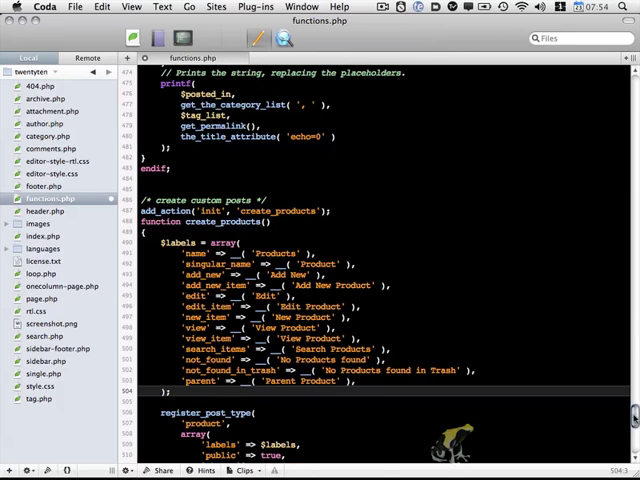
# Check that the inserted $labels array name matches the labels variable passed to register_post_type.
pyautogui.scroll(-3)
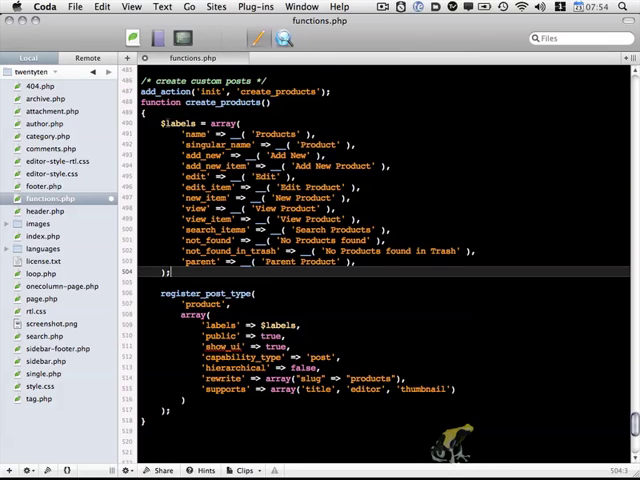
pyautogui.doubleClick(180, 122)
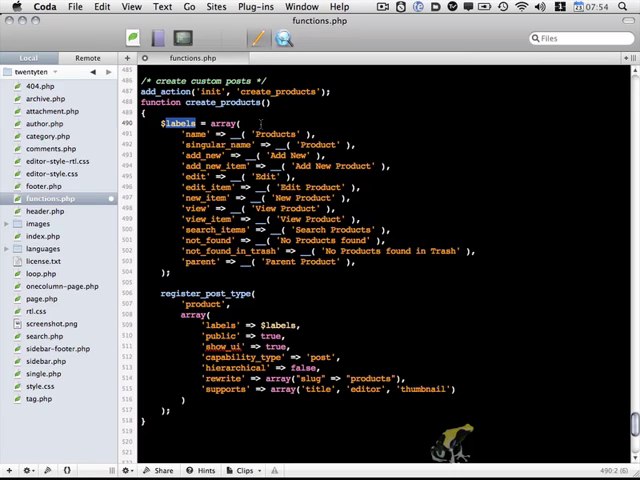
pyautogui.doubleClick(274, 132)
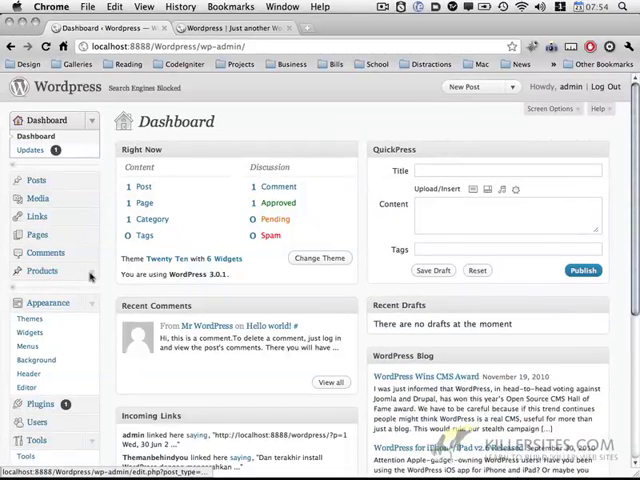
# View the empty Products list in the admin and start the Add New Product editor.
pyautogui.click(42, 272)
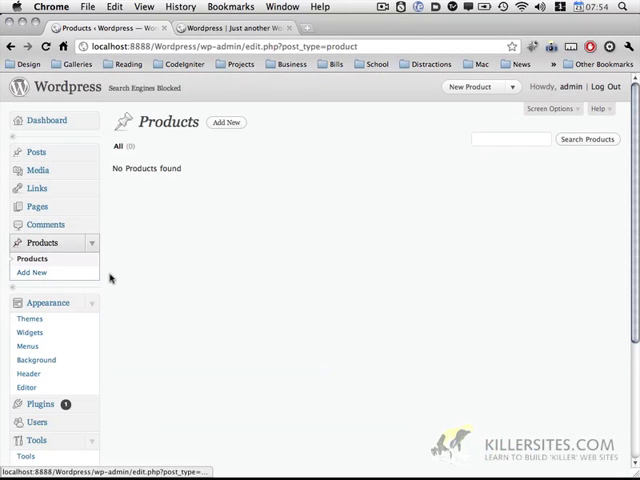
pyautogui.moveTo(172, 256)
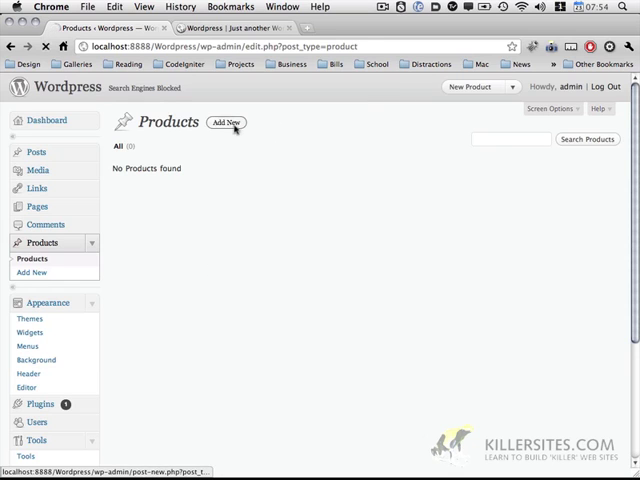
pyautogui.click(226, 122)
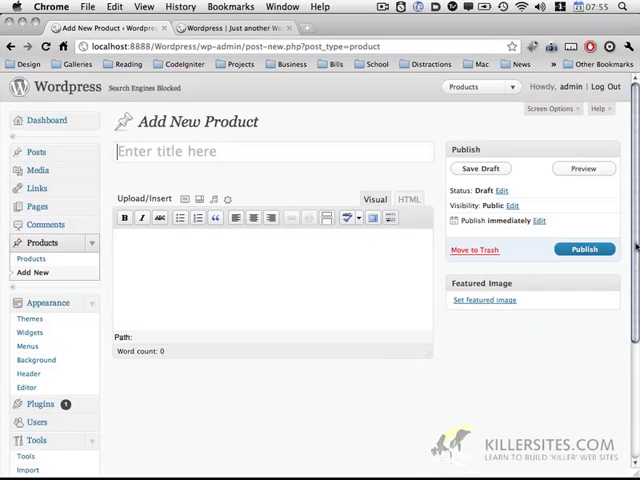